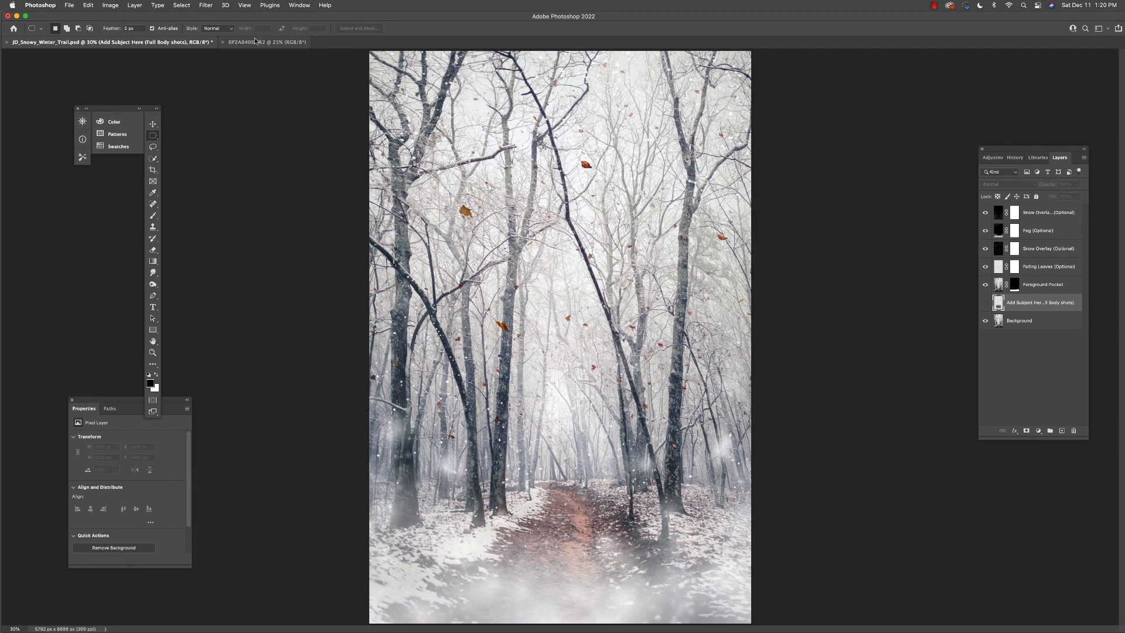
Step: Copy the girl in the red coat from her photo into the trail scene
{"action": "left_click", "coordinate": [266, 42]}
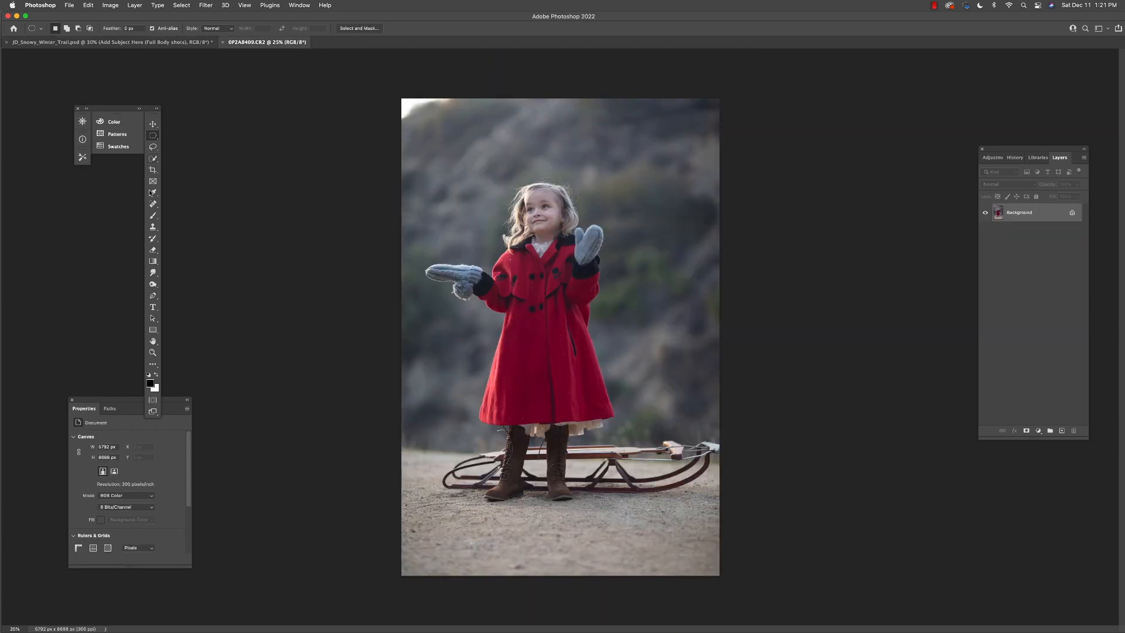
{"action": "left_click", "coordinate": [153, 169]}
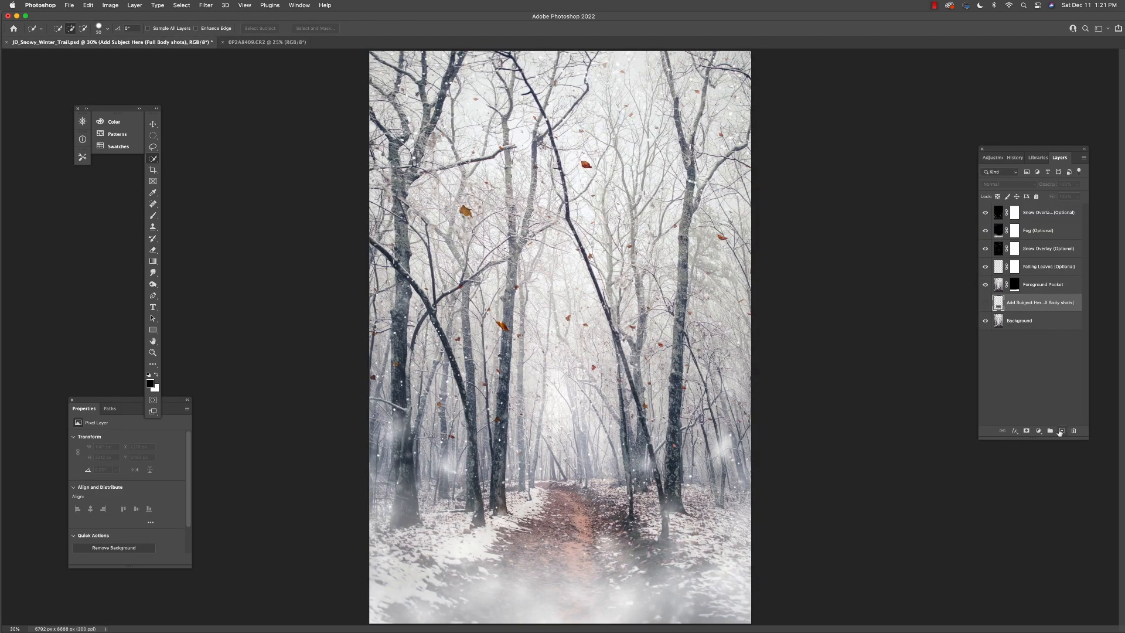
{"action": "left_click", "coordinate": [984, 302]}
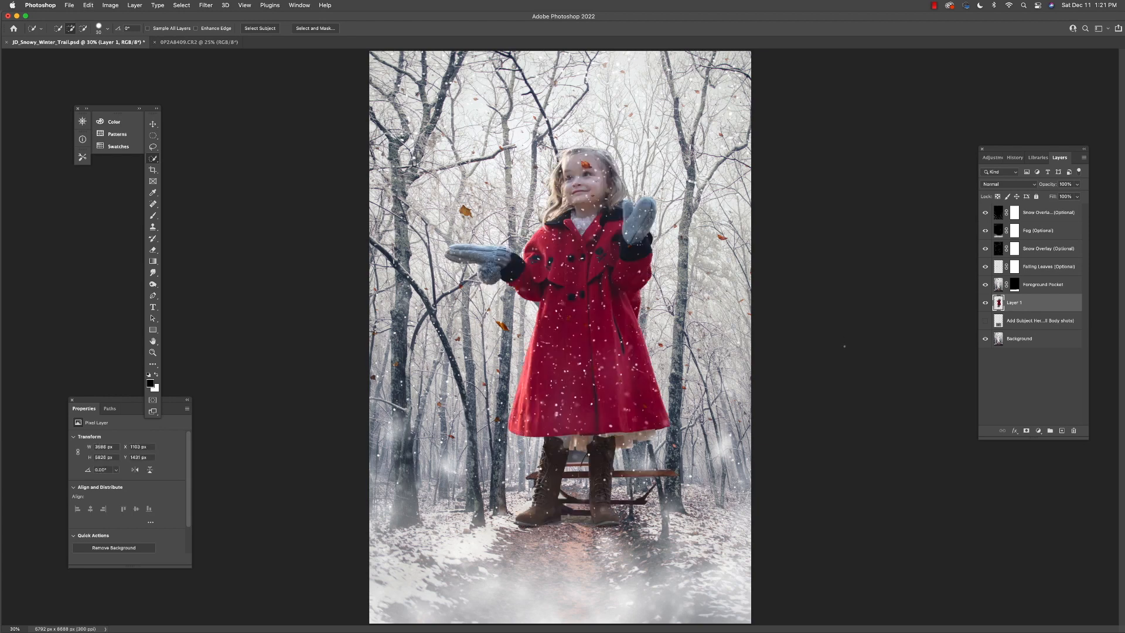
Step: Move the girl layer so she stands over the snowy trail
{"action": "left_click", "coordinate": [153, 123]}
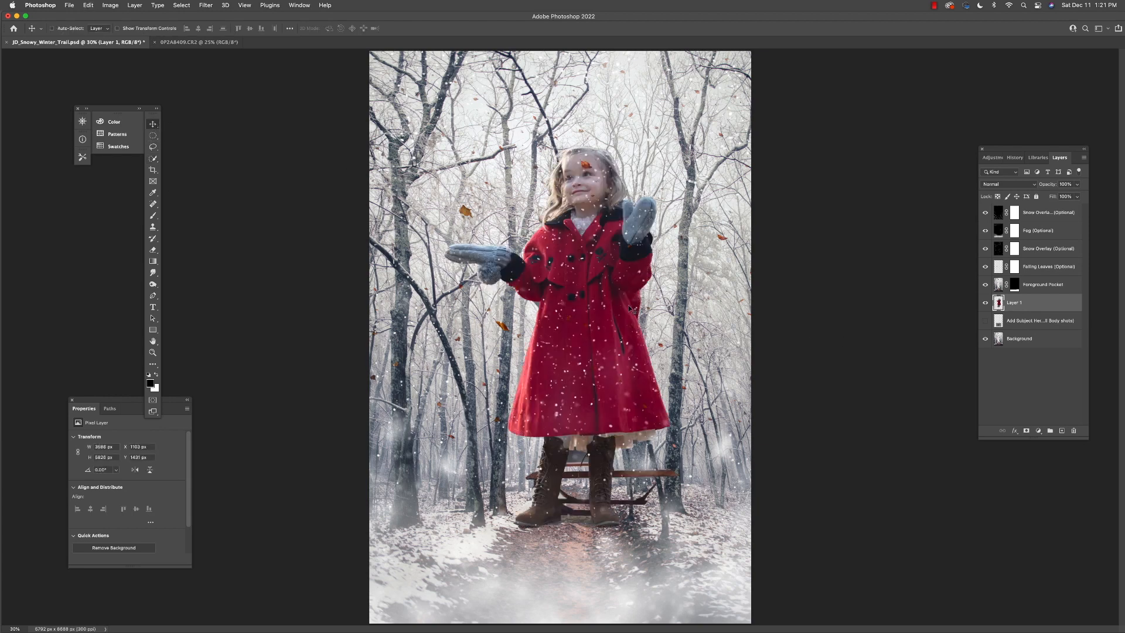
{"action": "left_click_drag", "start_coordinate": [627, 308], "coordinate": [606, 362]}
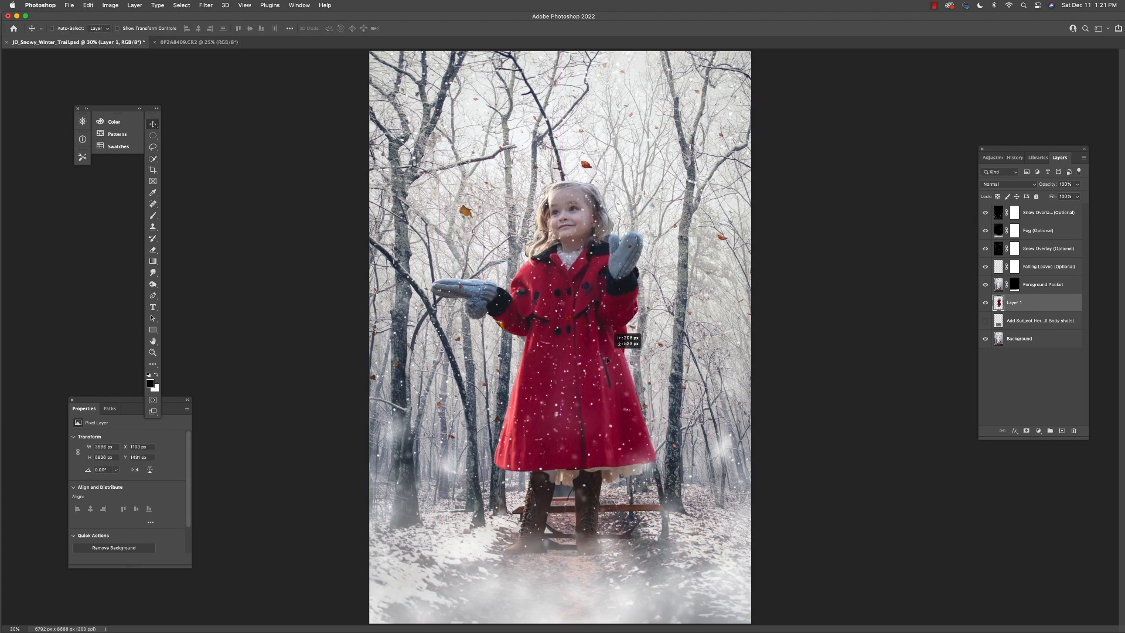
{"action": "left_click_drag", "start_coordinate": [606, 362], "coordinate": [608, 351]}
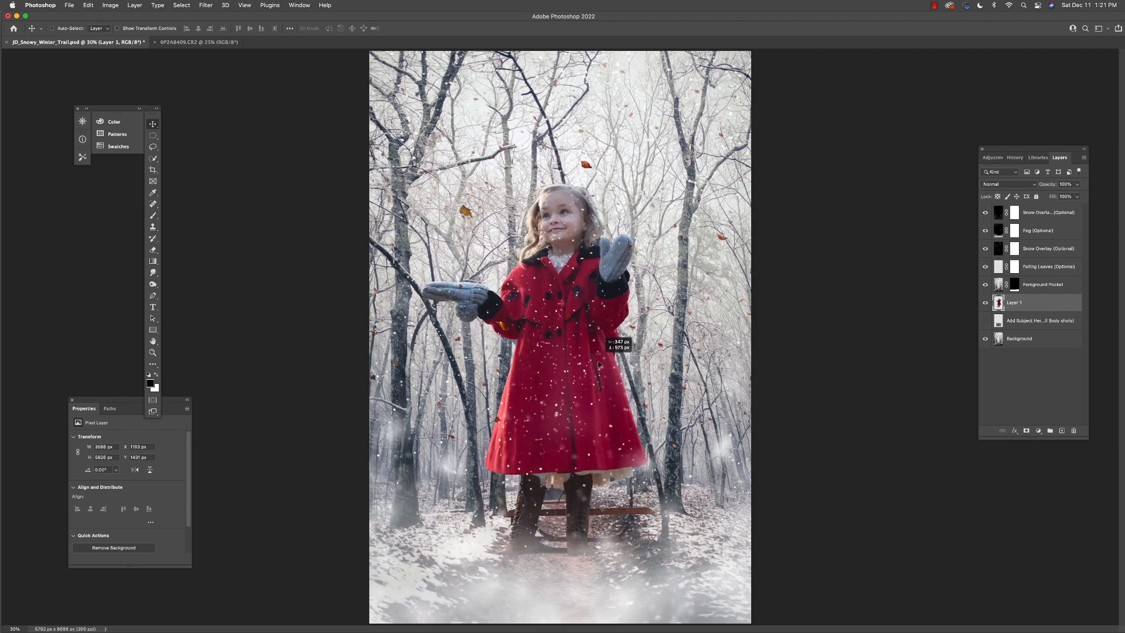
{"action": "left_click_drag", "start_coordinate": [599, 366], "coordinate": [599, 352]}
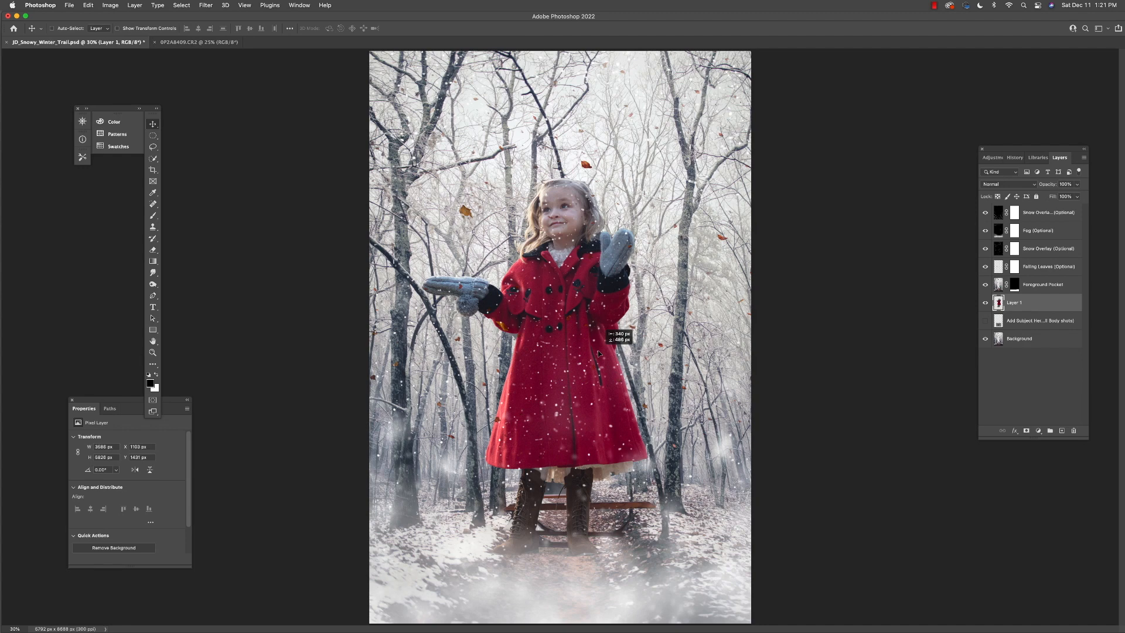
{"action": "left_click_drag", "start_coordinate": [574, 352], "coordinate": [591, 359]}
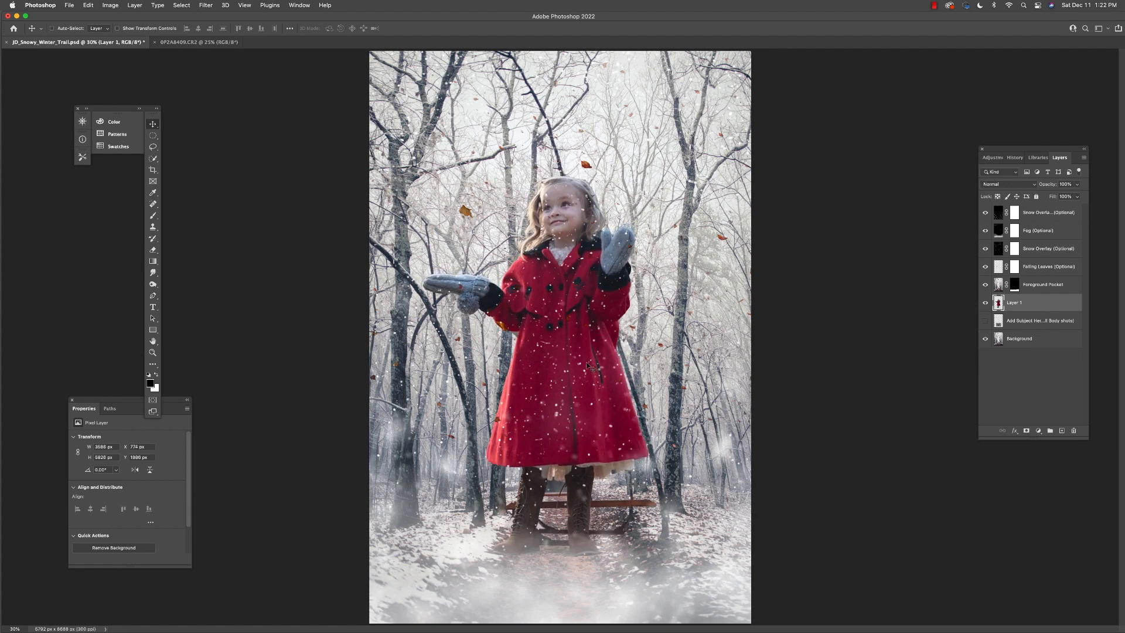
{"action": "mouse_move", "coordinate": [625, 320]}
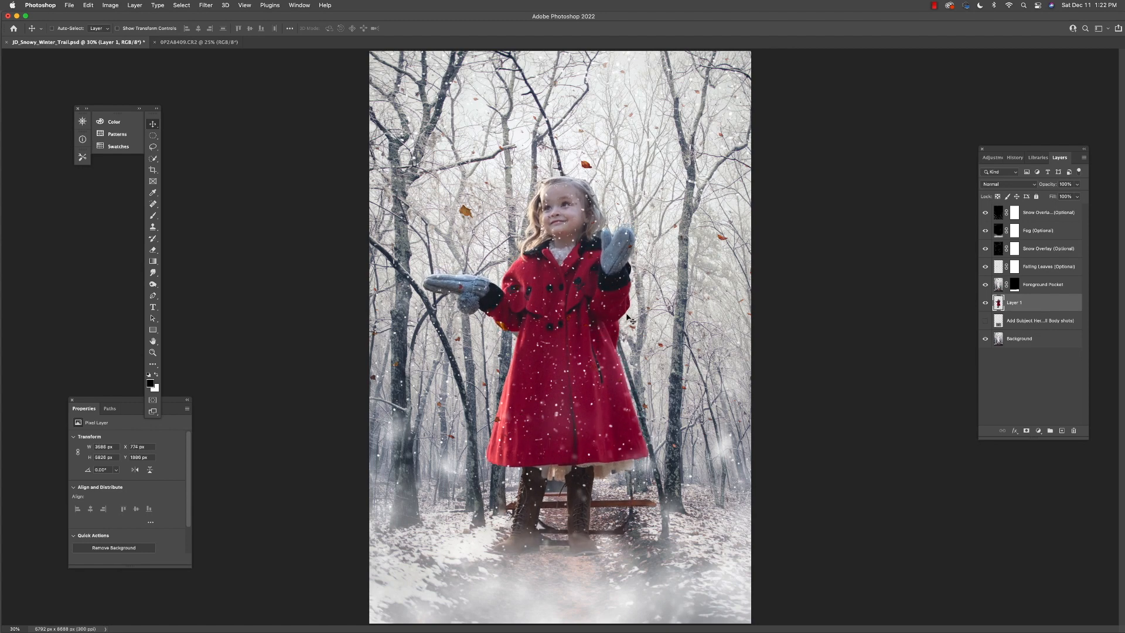
Step: Free Transform the girl to a small figure and place her down the trail
{"action": "key", "text": "cmd+t"}
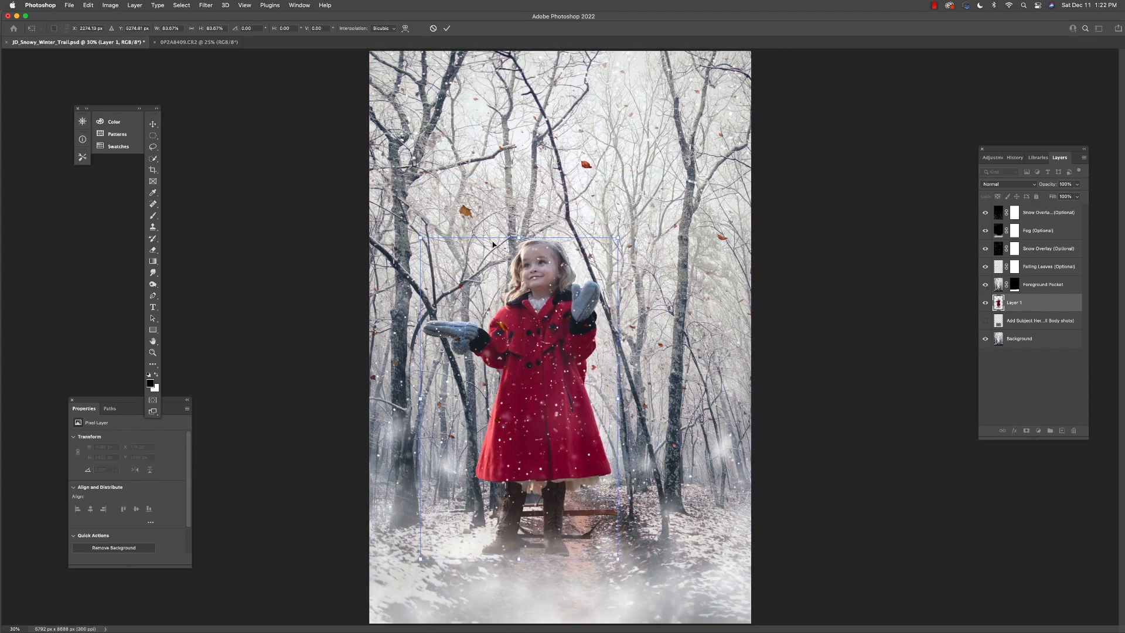
{"action": "left_click_drag", "start_coordinate": [421, 236], "coordinate": [457, 296]}
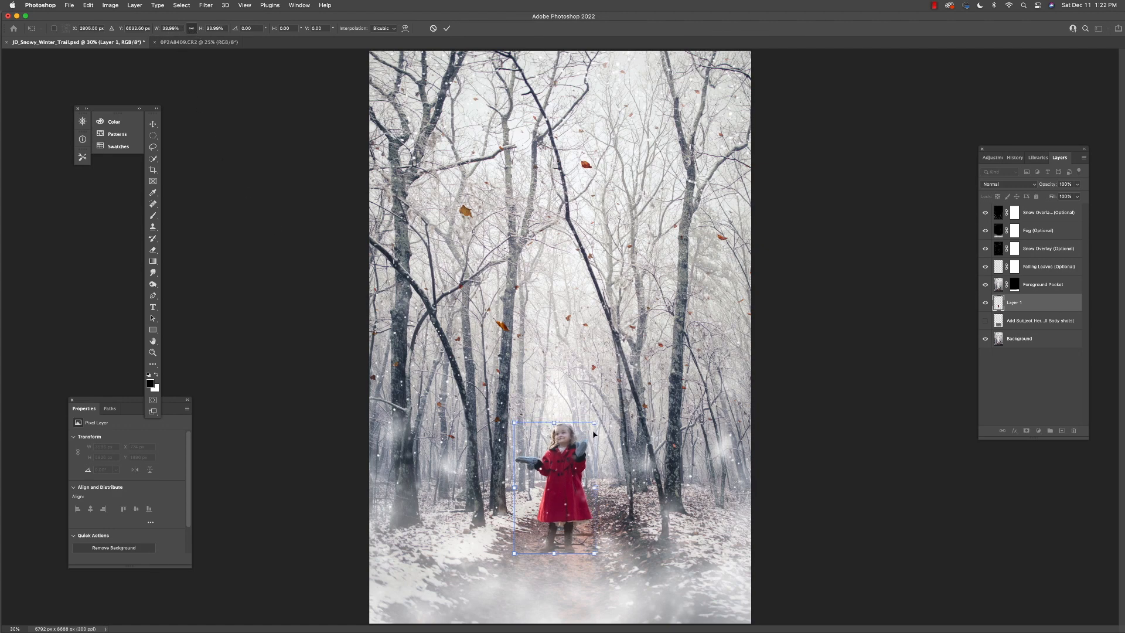
{"action": "left_click_drag", "start_coordinate": [553, 424], "coordinate": [553, 427]}
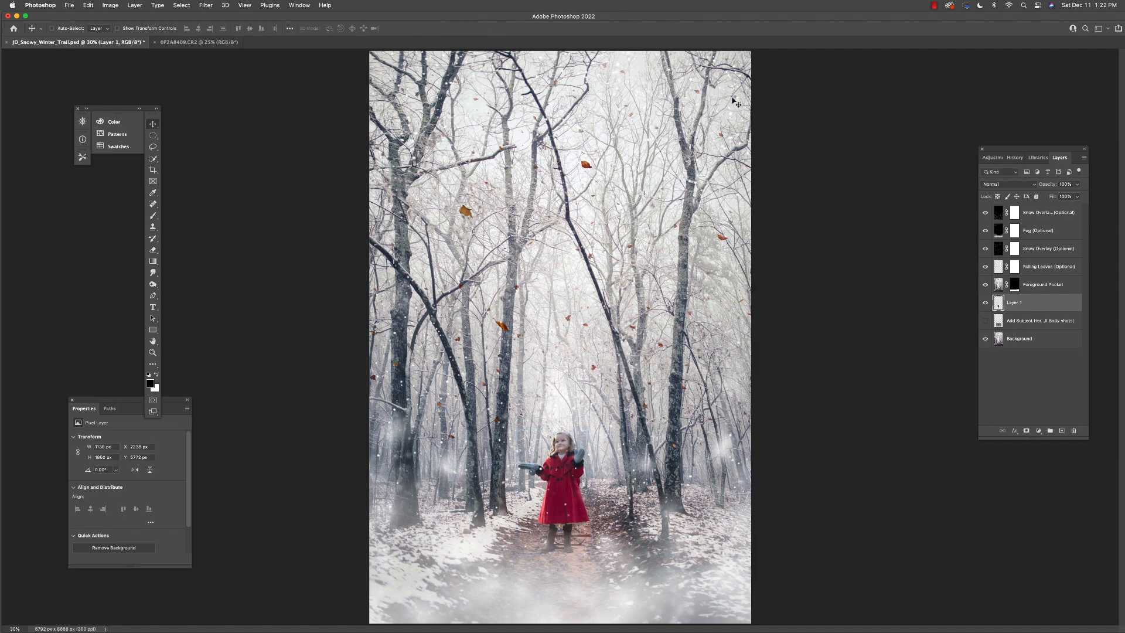
{"action": "mouse_move", "coordinate": [216, 282]}
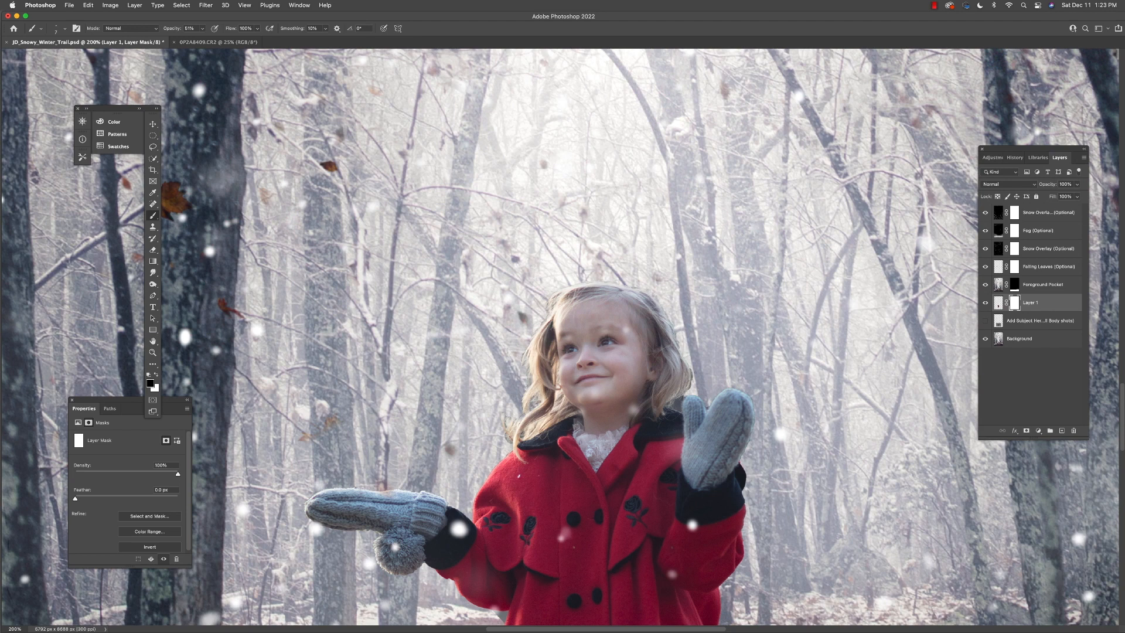
{"action": "mouse_move", "coordinate": [692, 384]}
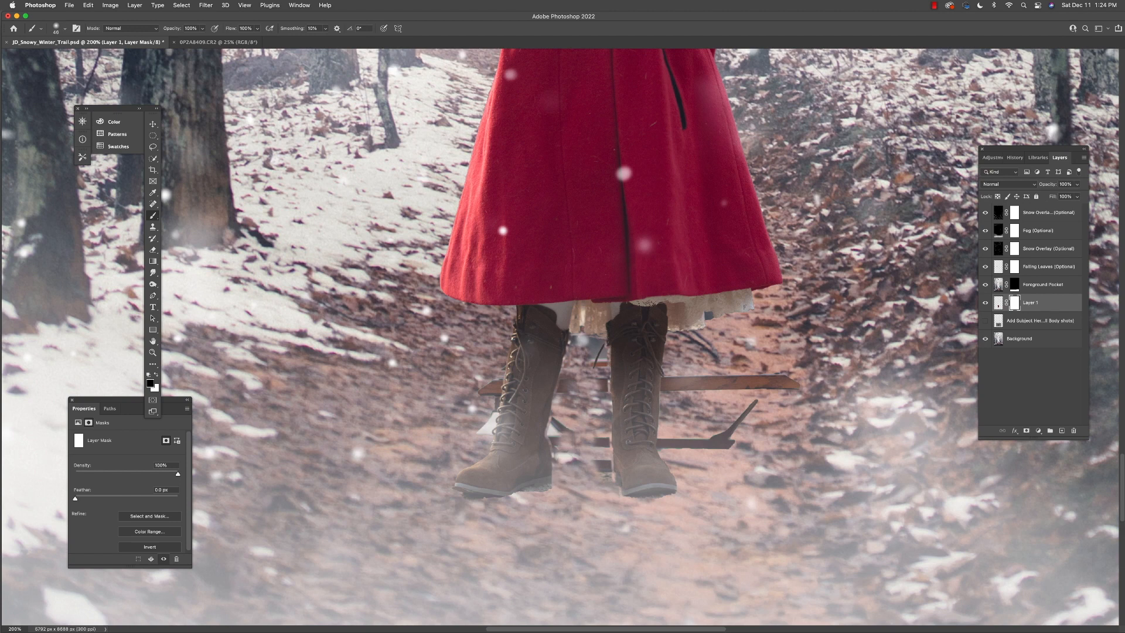
Step: Brush black on the girl's mask to remove the sled around her boots
{"action": "left_click", "coordinate": [65, 29]}
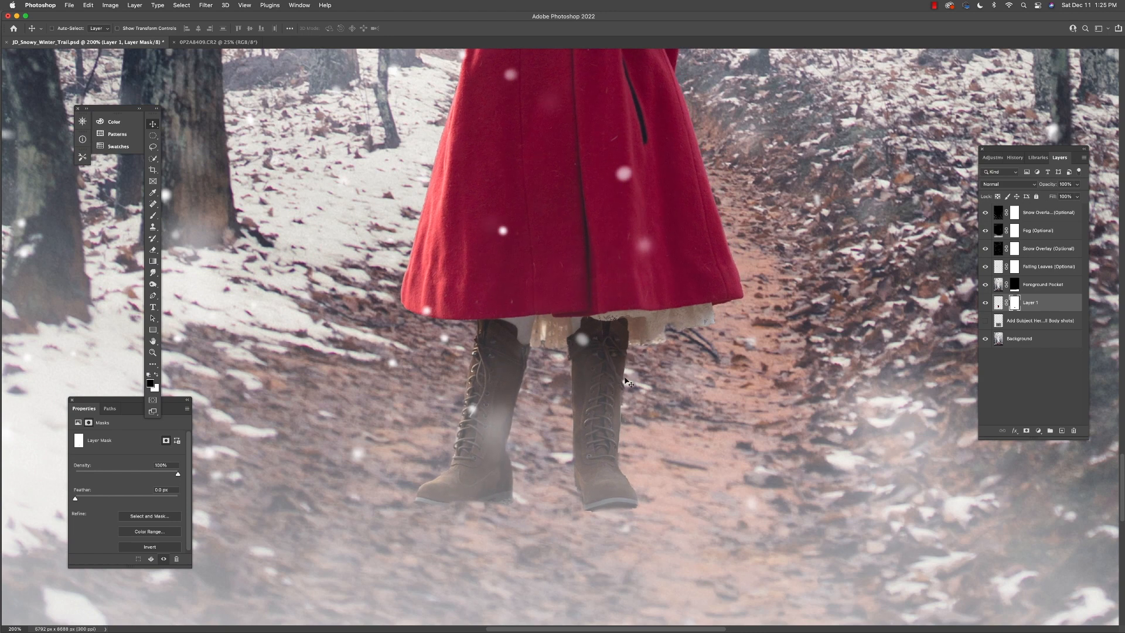
Step: Fit the image on screen and hide the Fog, Snow and Falling Leaves overlays
{"action": "left_click", "coordinate": [244, 6]}
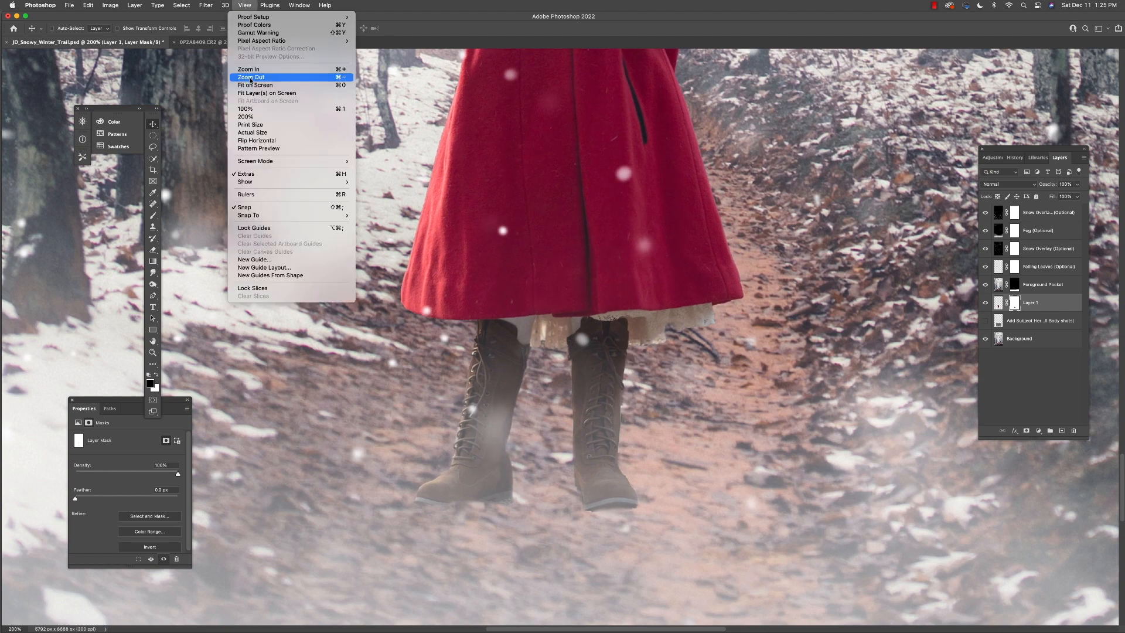
{"action": "left_click", "coordinate": [255, 84]}
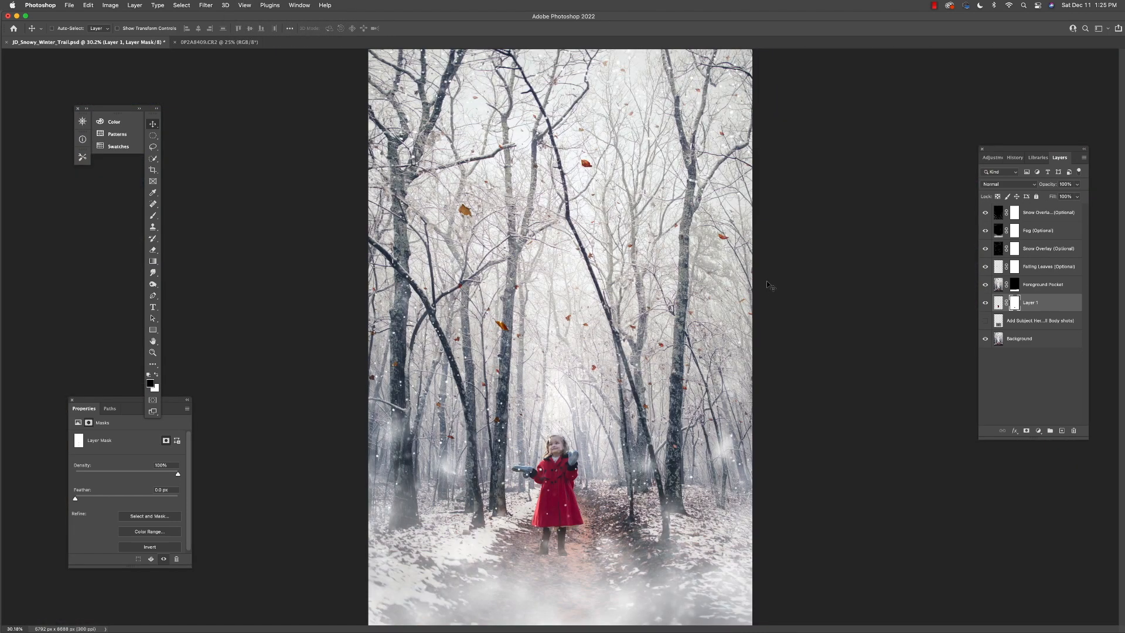
{"action": "left_click", "coordinate": [985, 230]}
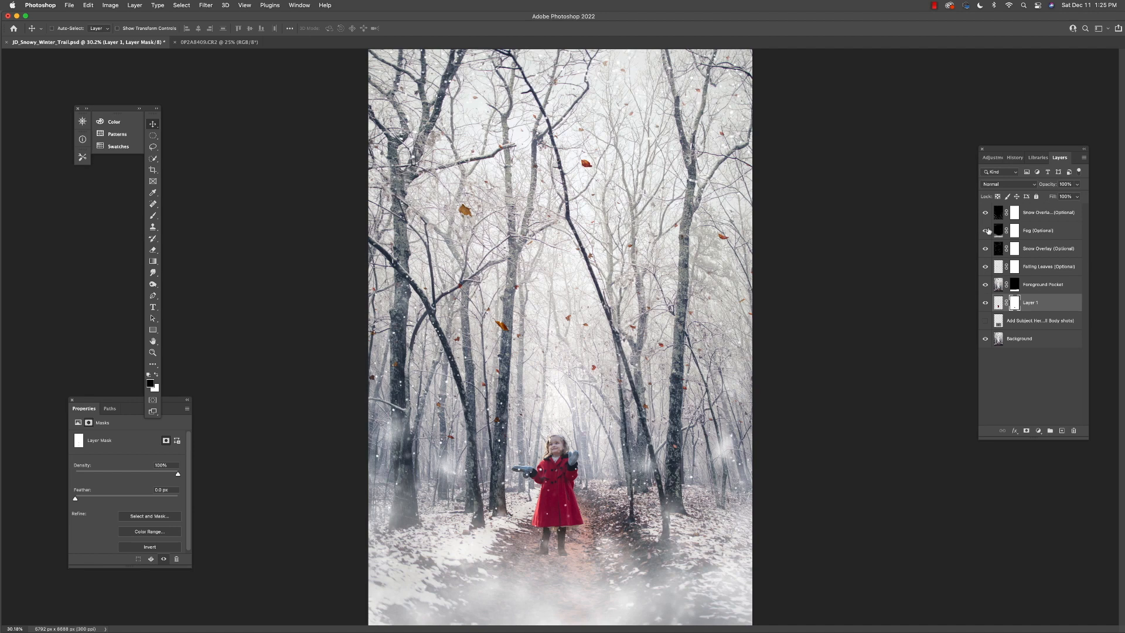
{"action": "left_click", "coordinate": [984, 230]}
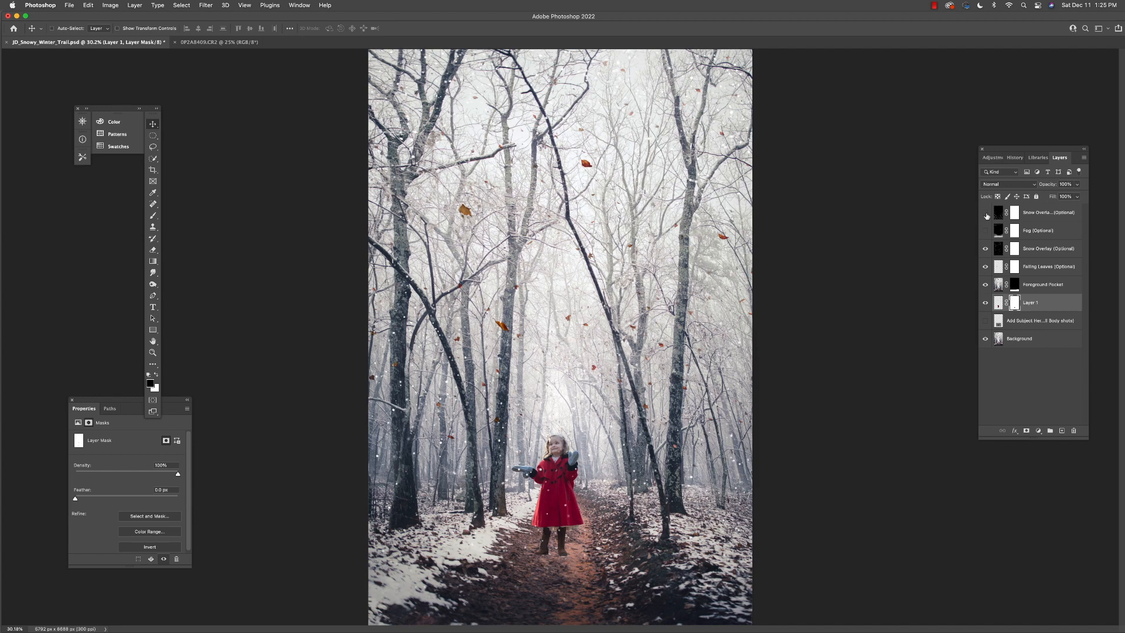
{"action": "left_click", "coordinate": [985, 249]}
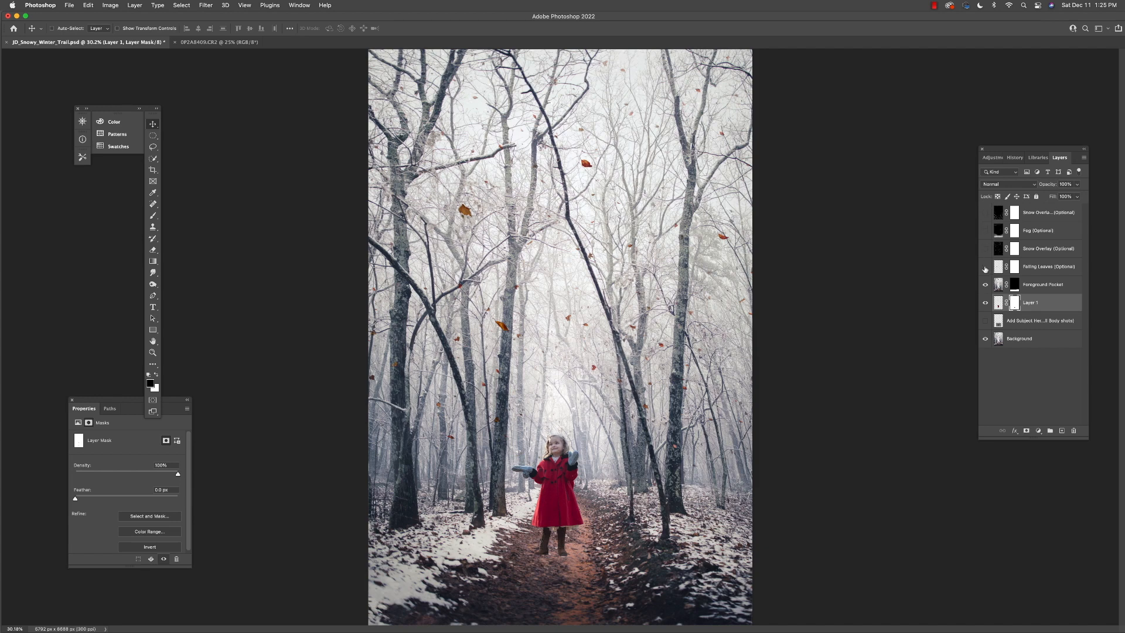
{"action": "left_click", "coordinate": [984, 266]}
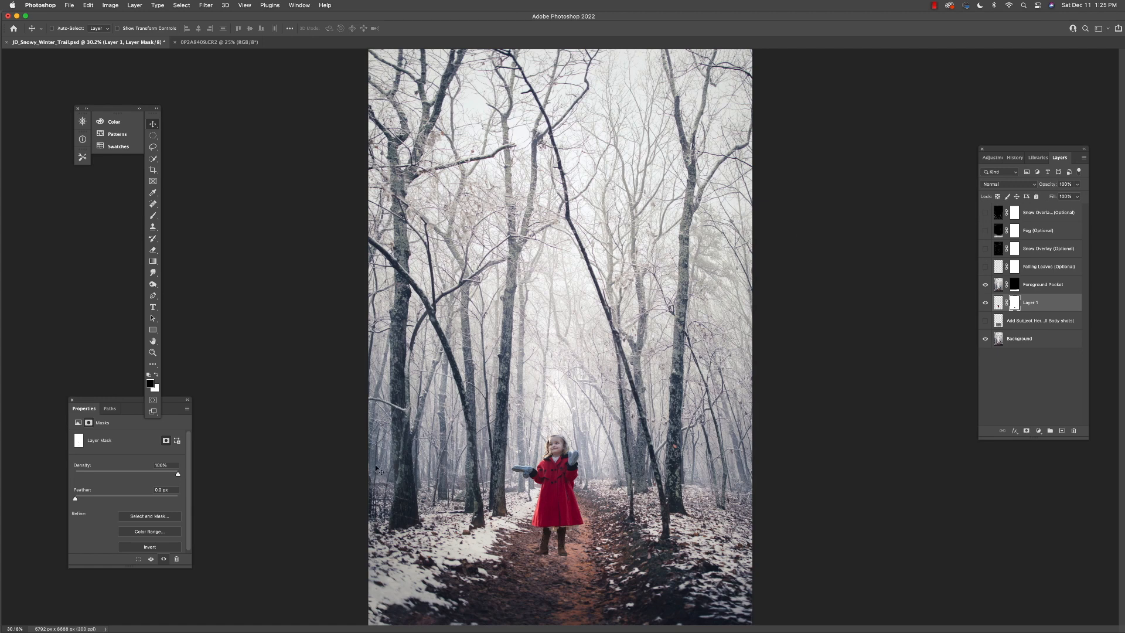
{"action": "mouse_move", "coordinate": [707, 343]}
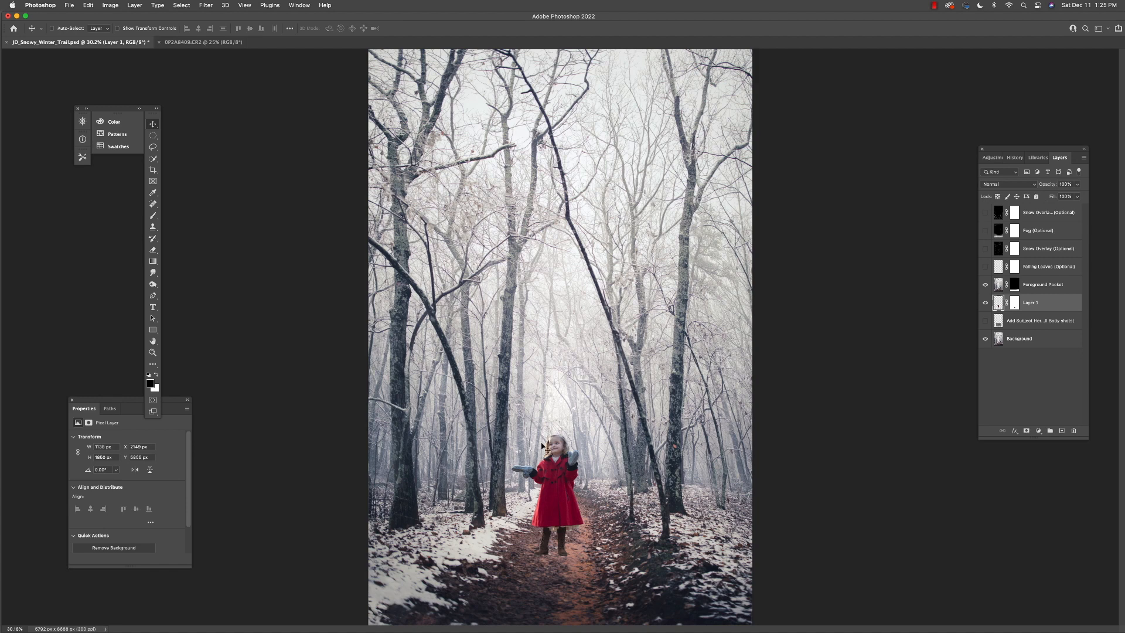
{"action": "mouse_move", "coordinate": [559, 514]}
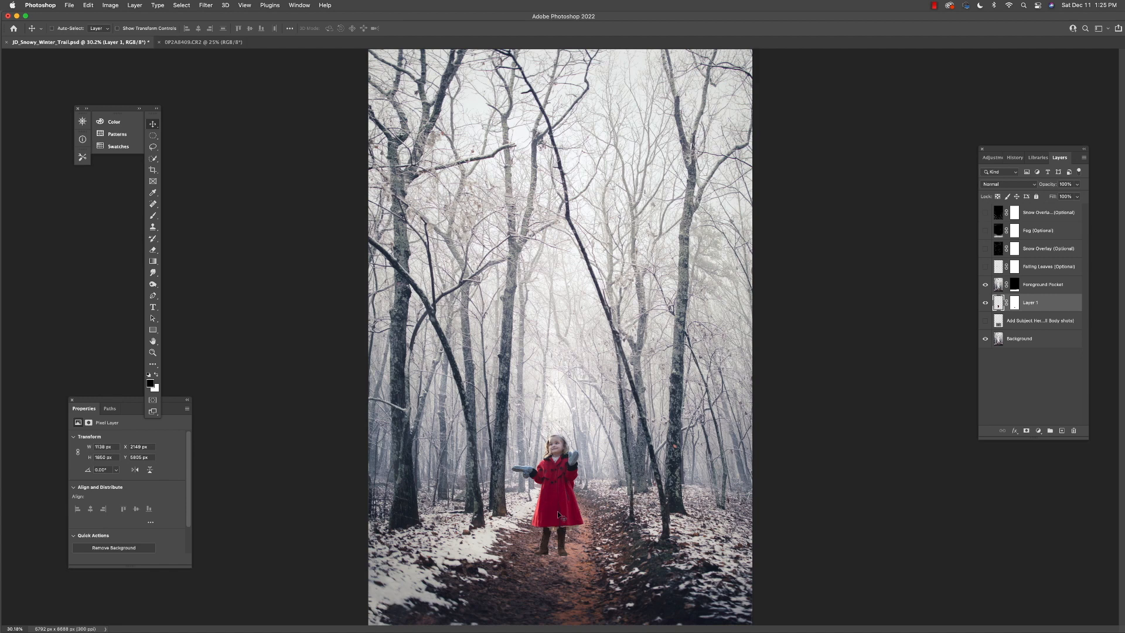
{"action": "mouse_move", "coordinate": [584, 461]}
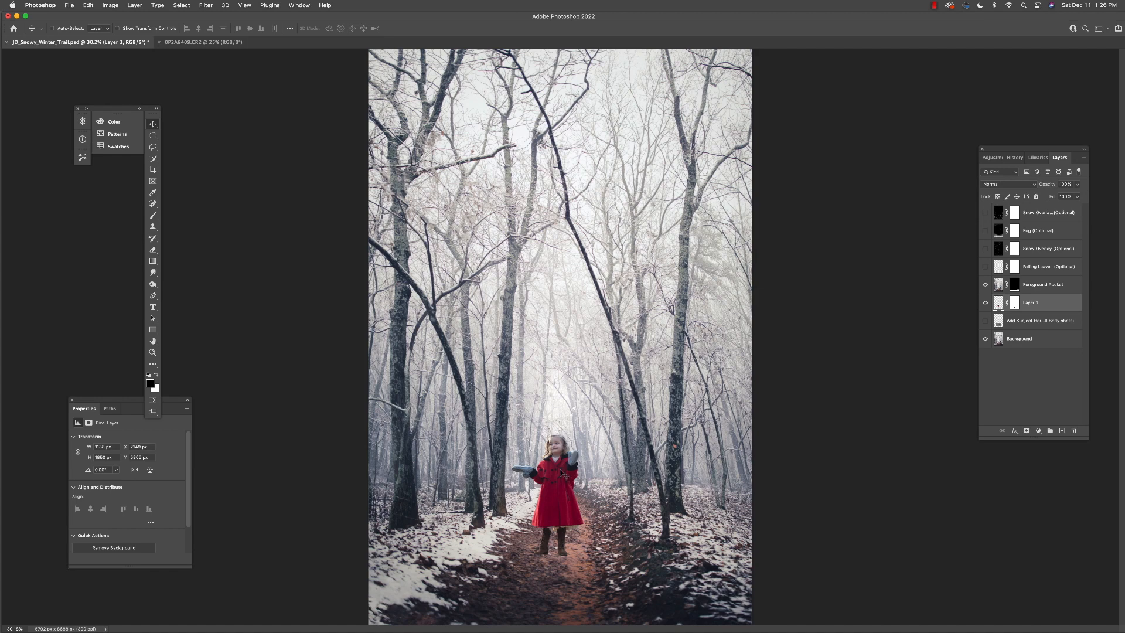
{"action": "mouse_move", "coordinate": [616, 464]}
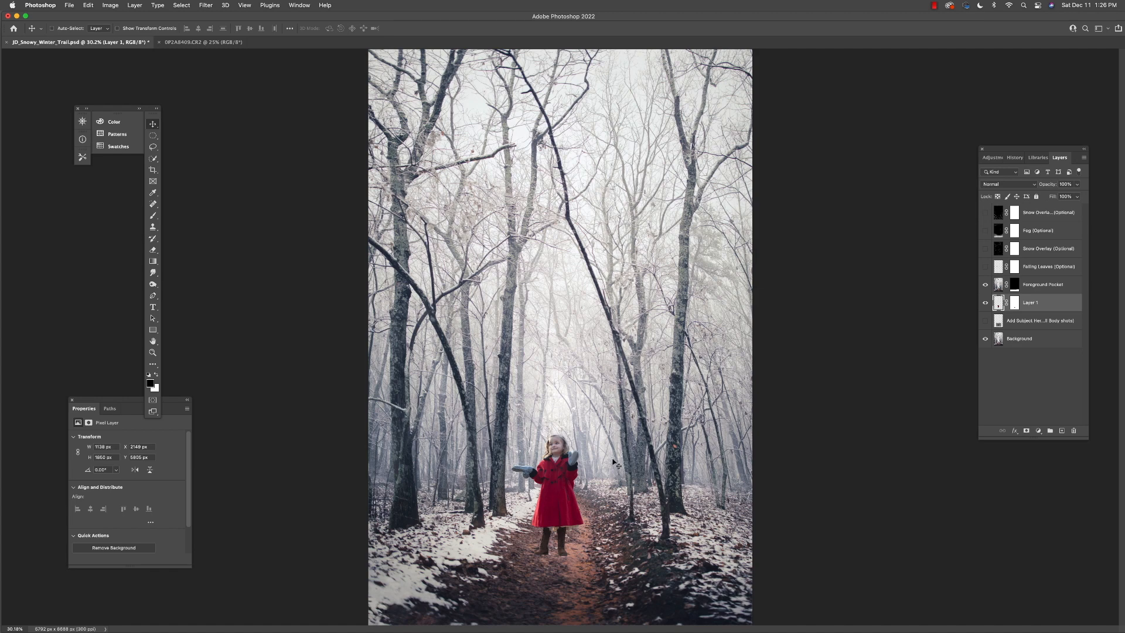
{"action": "mouse_move", "coordinate": [276, 303]}
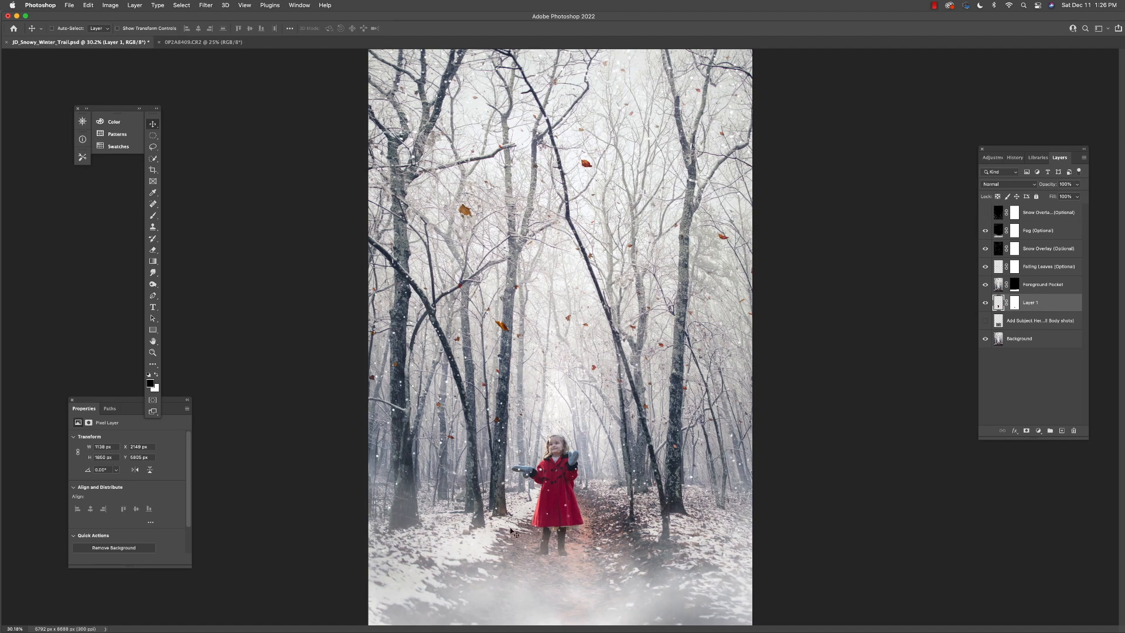
{"action": "mouse_move", "coordinate": [555, 287]}
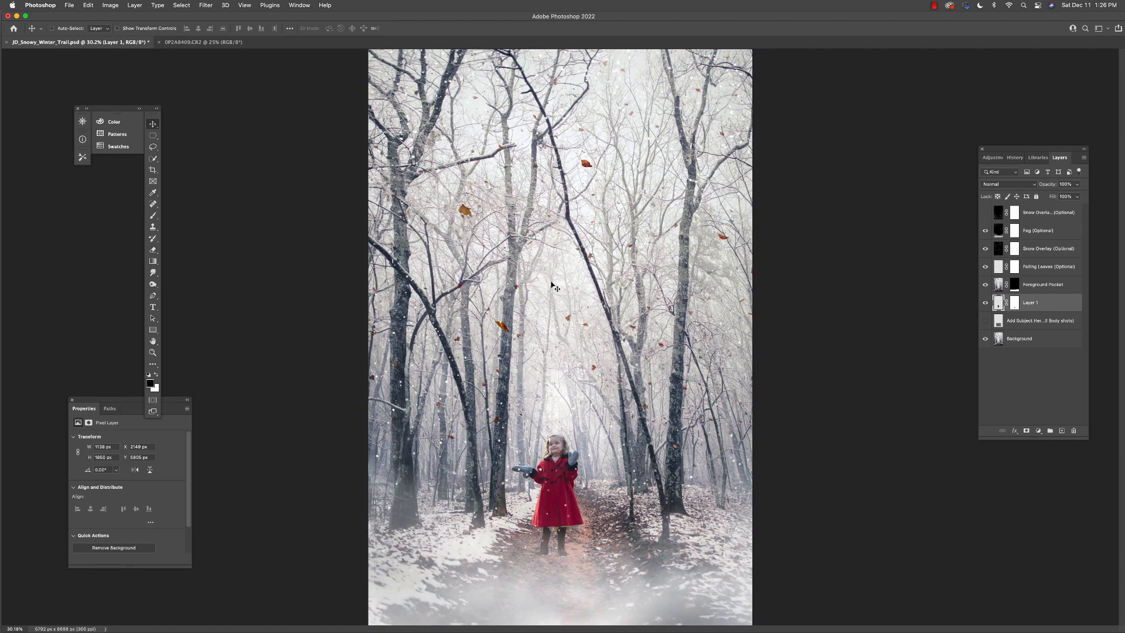
{"action": "mouse_move", "coordinate": [550, 396]}
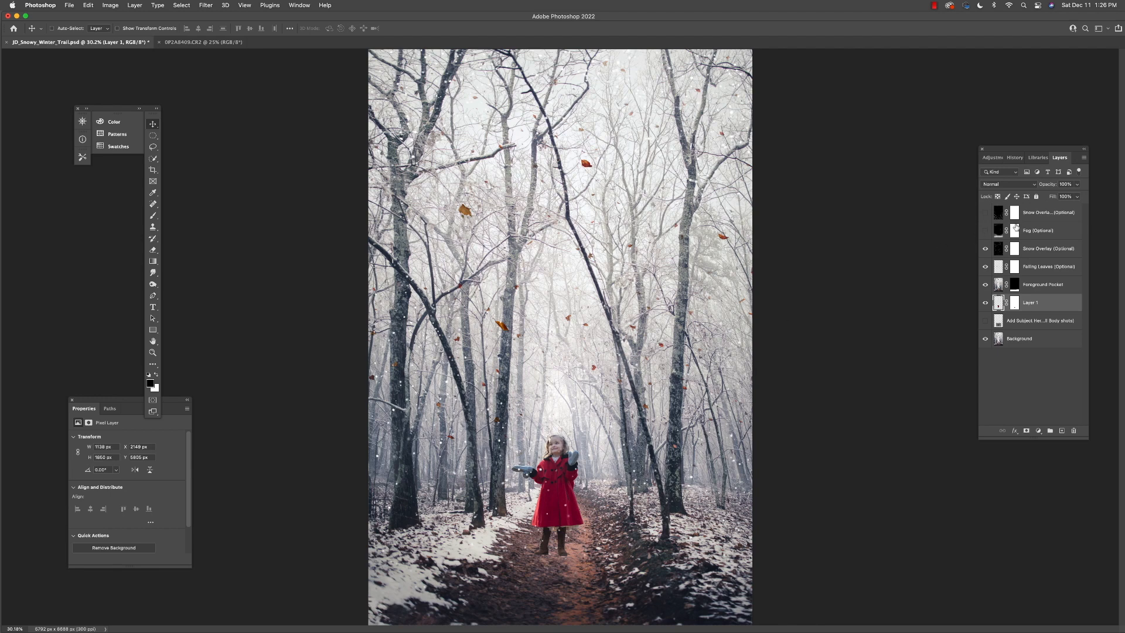
Step: Duplicate the girl layer with Cmd+J and nudge the enlarged copy into the foreground
{"action": "key", "text": "cmd+j"}
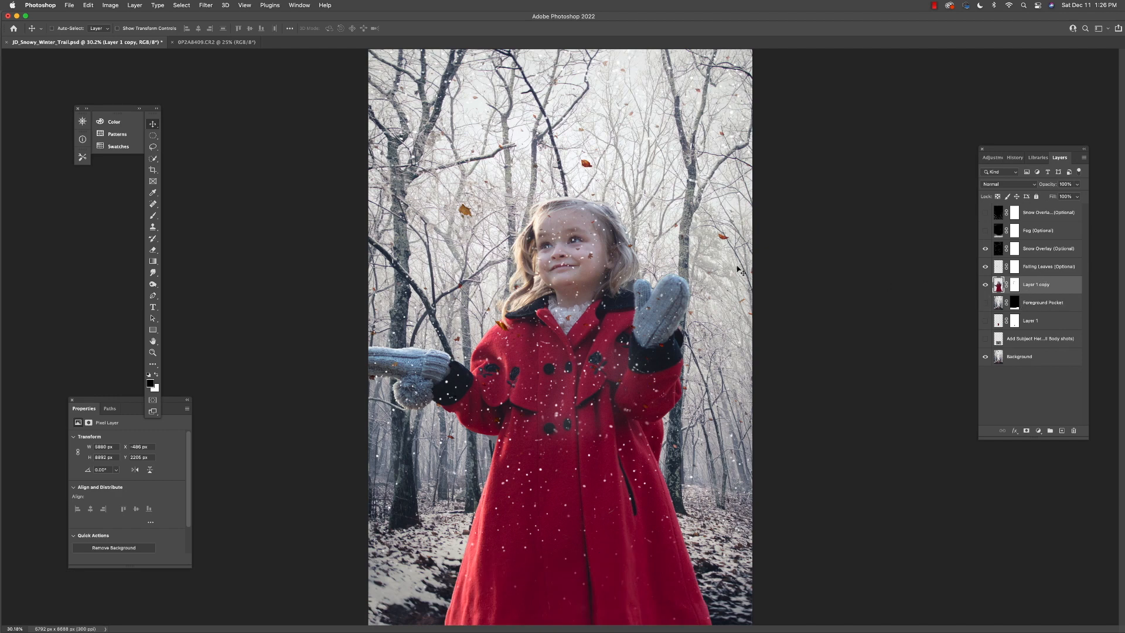
{"action": "mouse_move", "coordinate": [585, 300]}
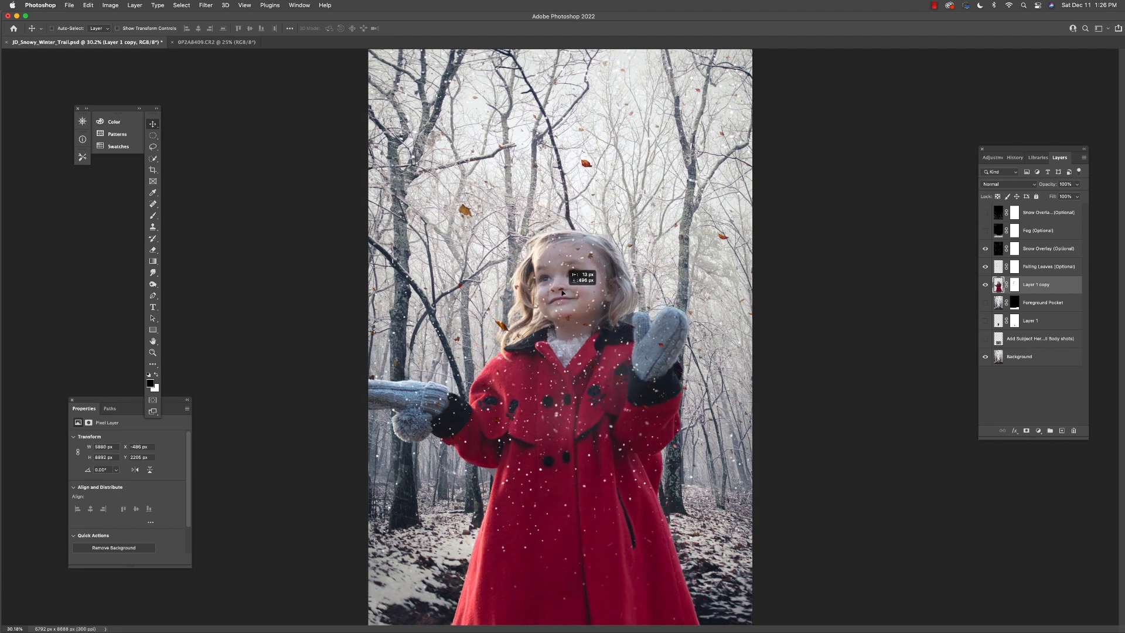
{"action": "left_click_drag", "start_coordinate": [563, 287], "coordinate": [569, 282]}
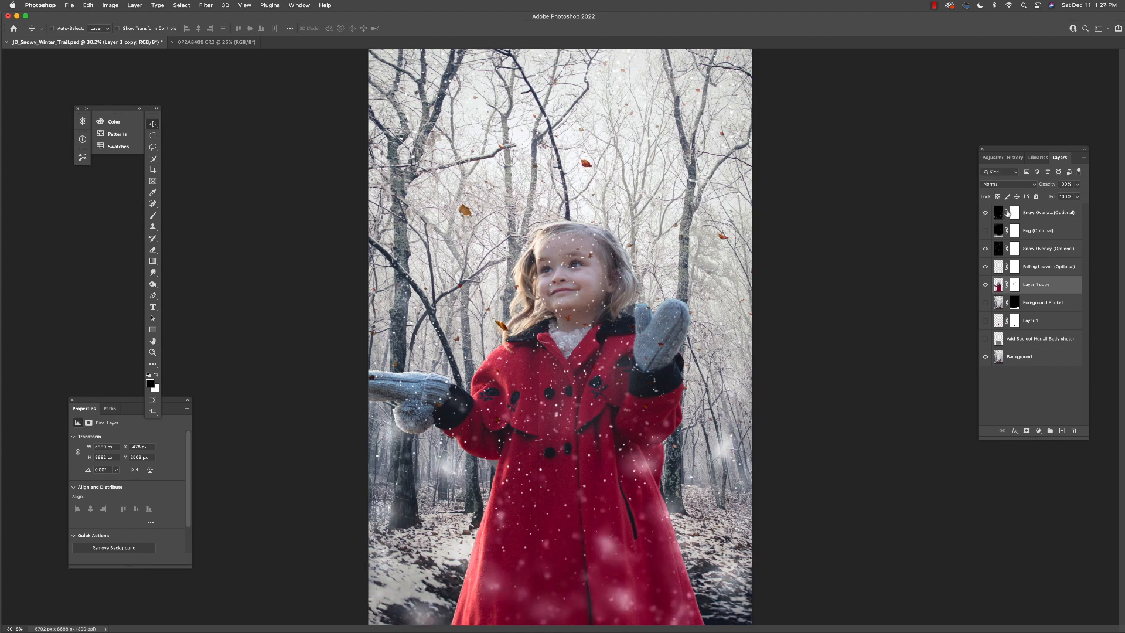
{"action": "mouse_move", "coordinate": [969, 227]}
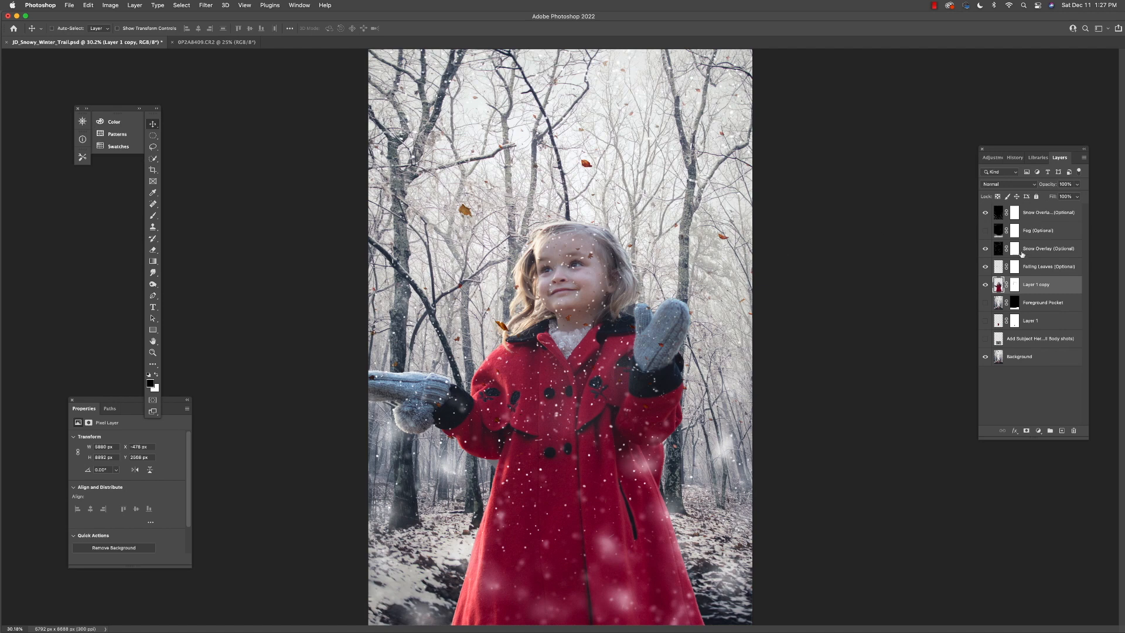
Step: Select the falling-leaves mask, then the snow overlay mask, to clear the girl's face
{"action": "left_click", "coordinate": [1013, 249]}
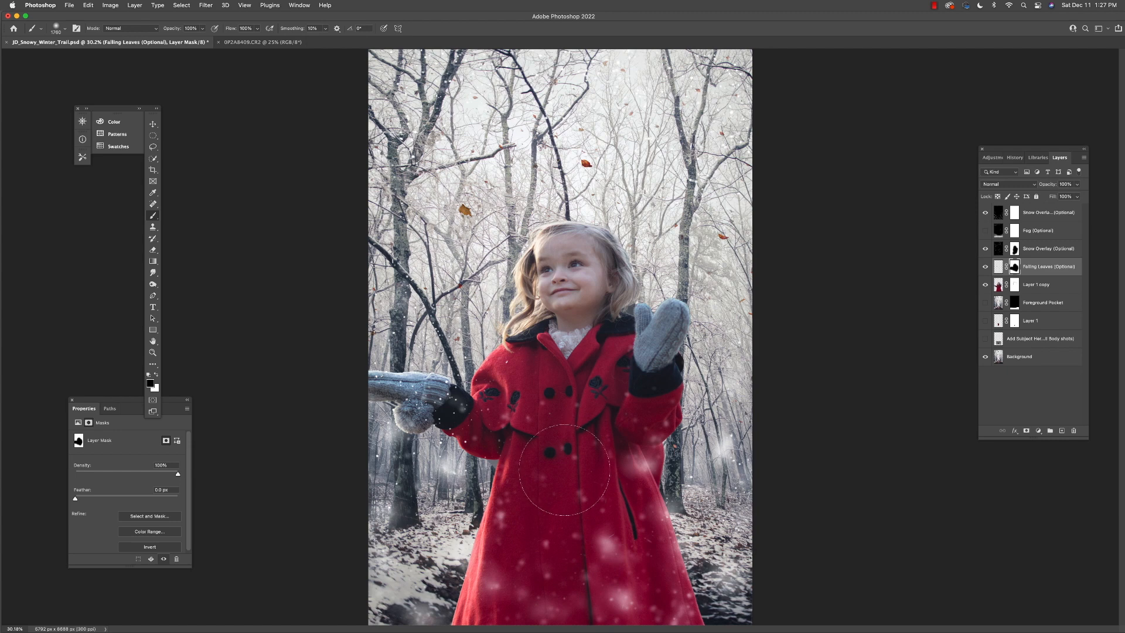
{"action": "mouse_move", "coordinate": [549, 452]}
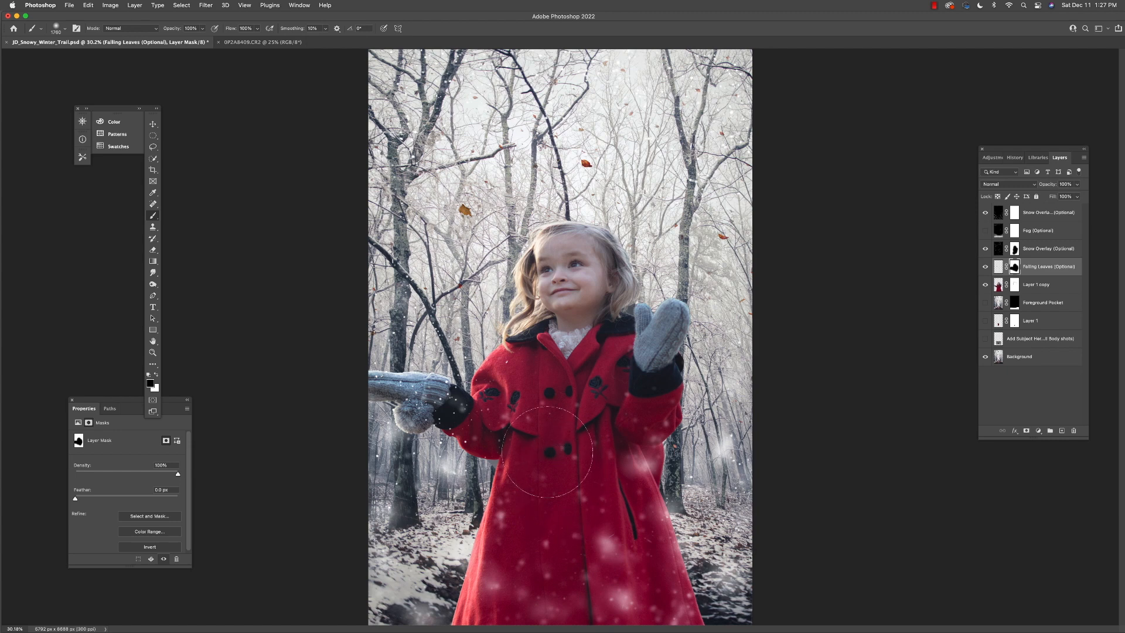
{"action": "left_click", "coordinate": [1044, 248]}
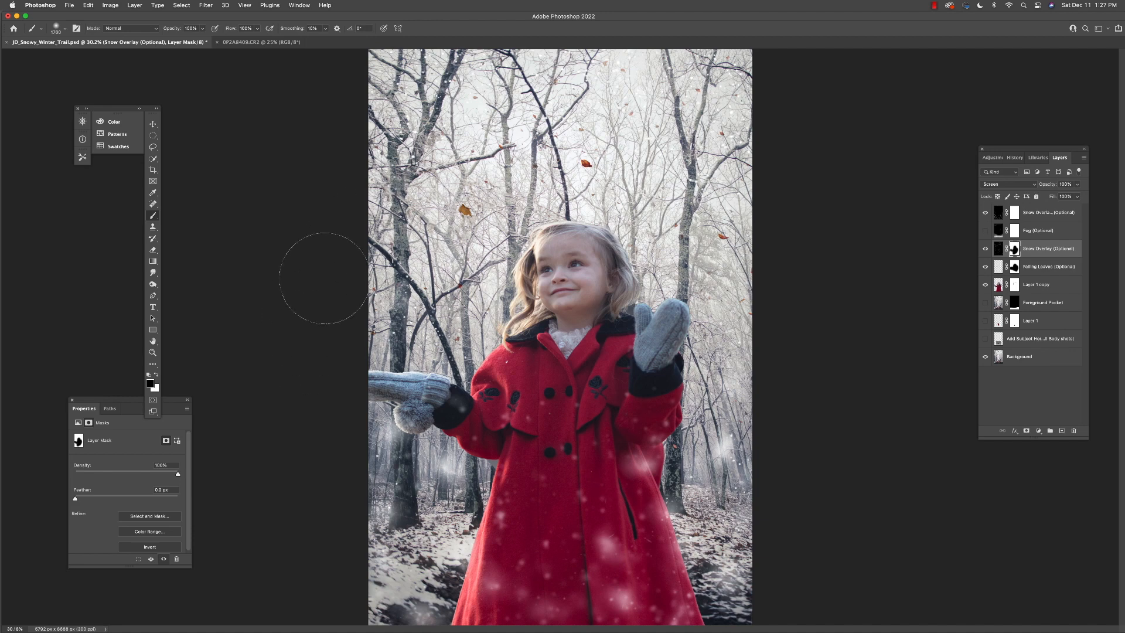
Step: Open the trail background JPG and the Falling_Leaves PNG from File > Open
{"action": "left_click", "coordinate": [69, 6]}
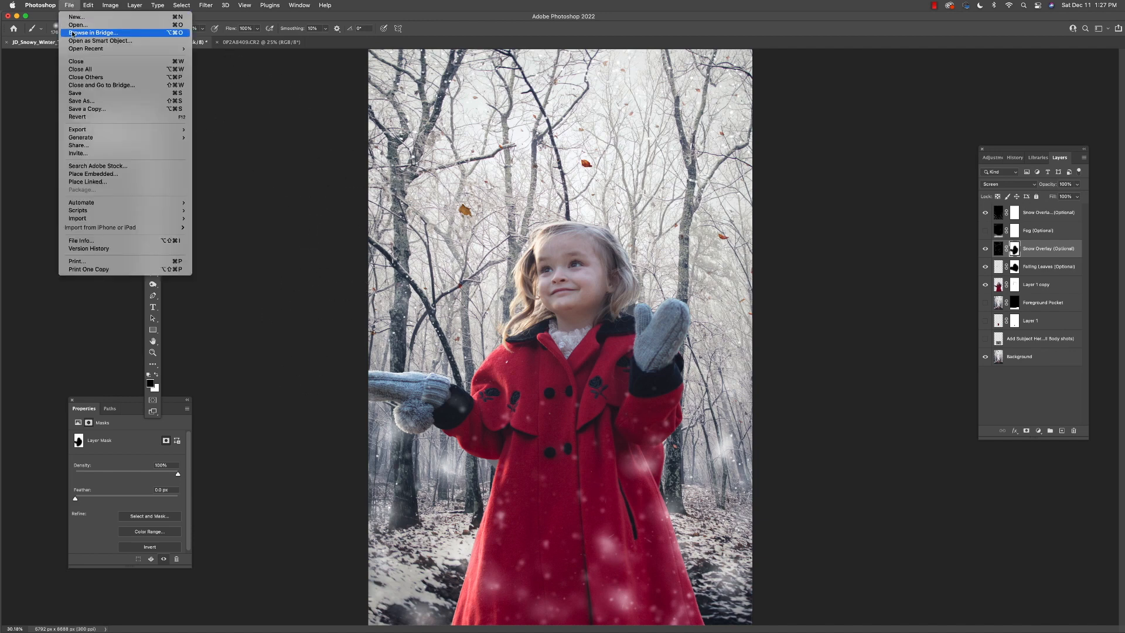
{"action": "left_click", "coordinate": [77, 24]}
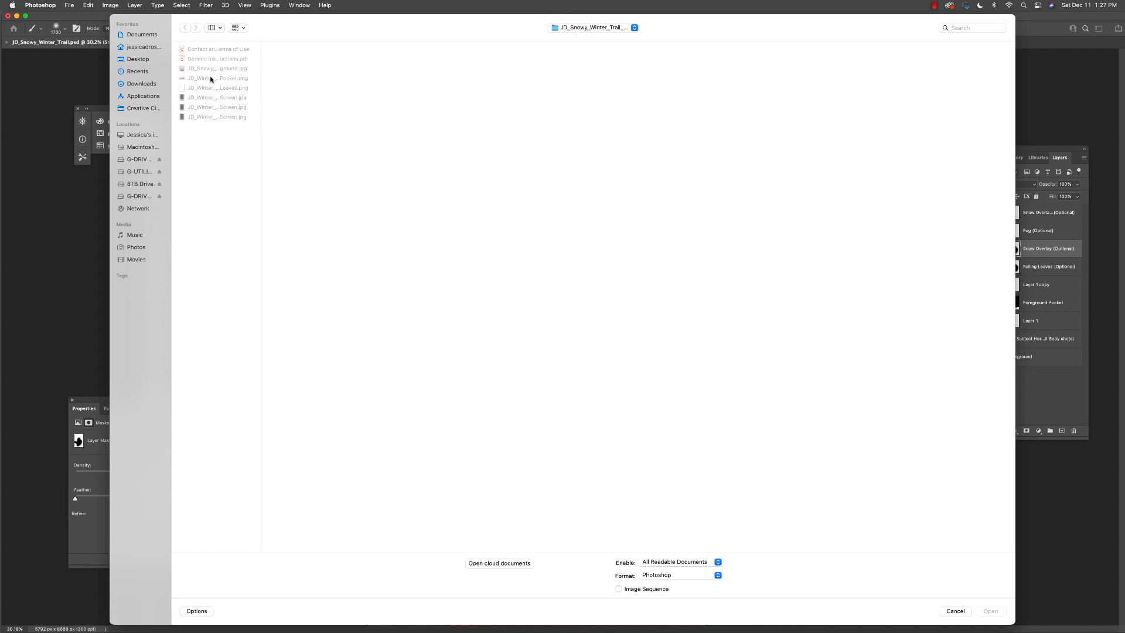
{"action": "left_click", "coordinate": [217, 68]}
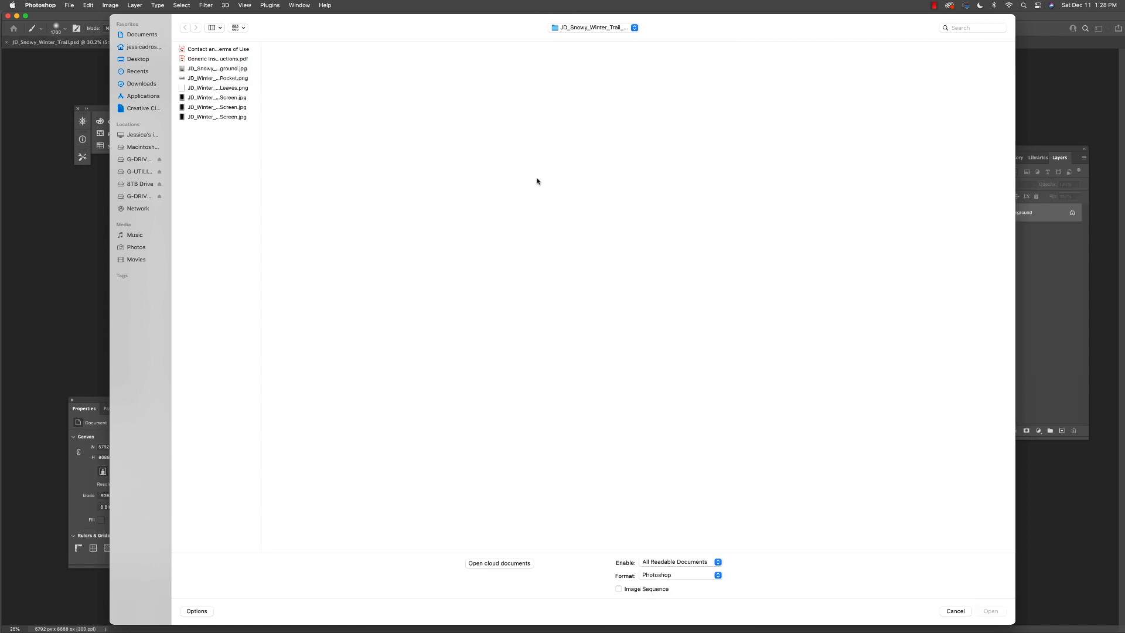
{"action": "left_click", "coordinate": [217, 68]}
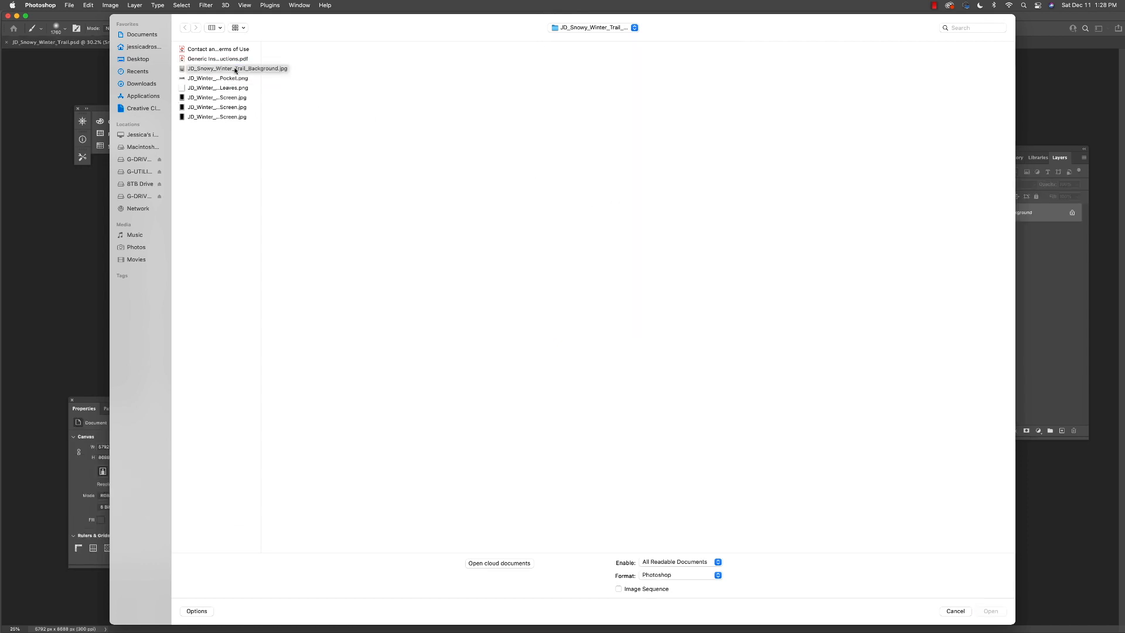
{"action": "left_click", "coordinate": [218, 87]}
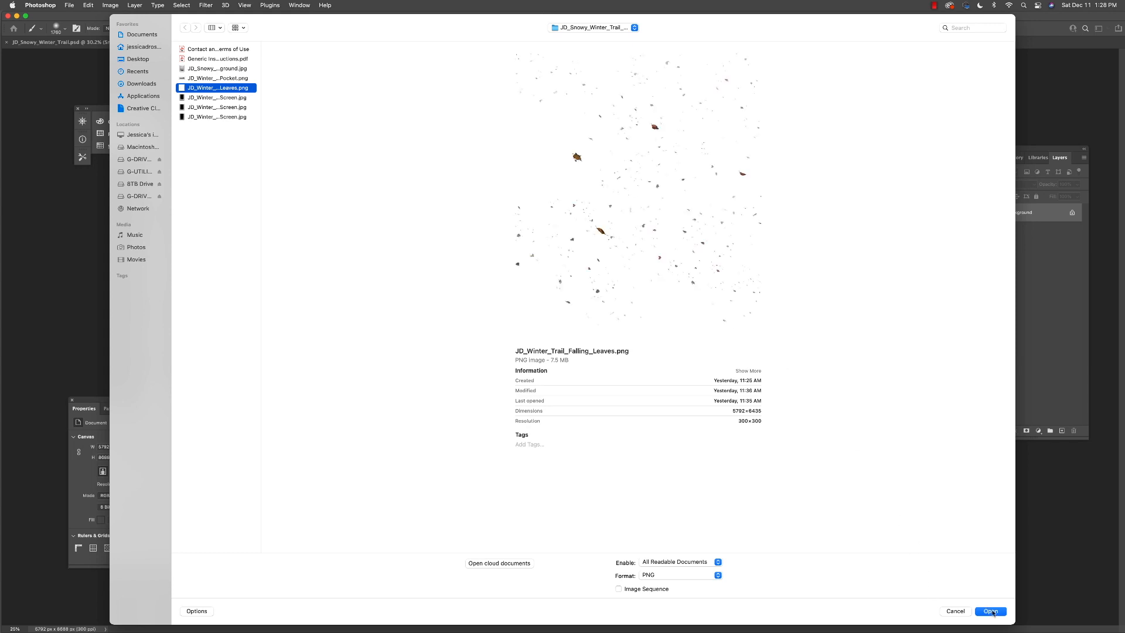
{"action": "left_click", "coordinate": [990, 610]}
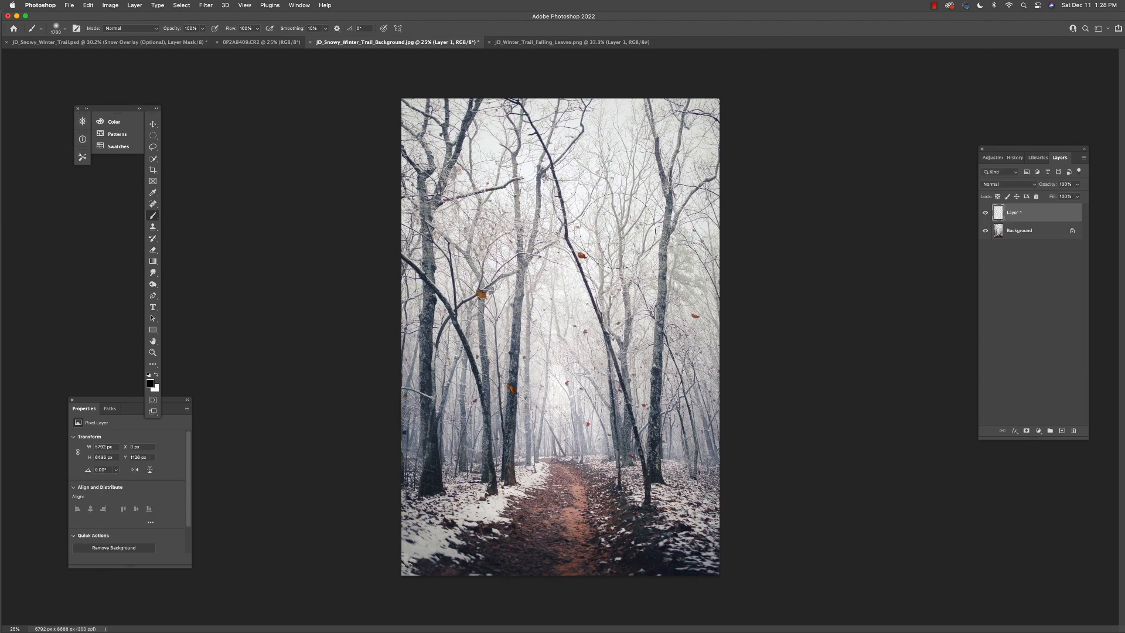
Step: Open the Fog_Screen JPG and set the fog layer's blend mode to Screen
{"action": "left_click", "coordinate": [69, 5]}
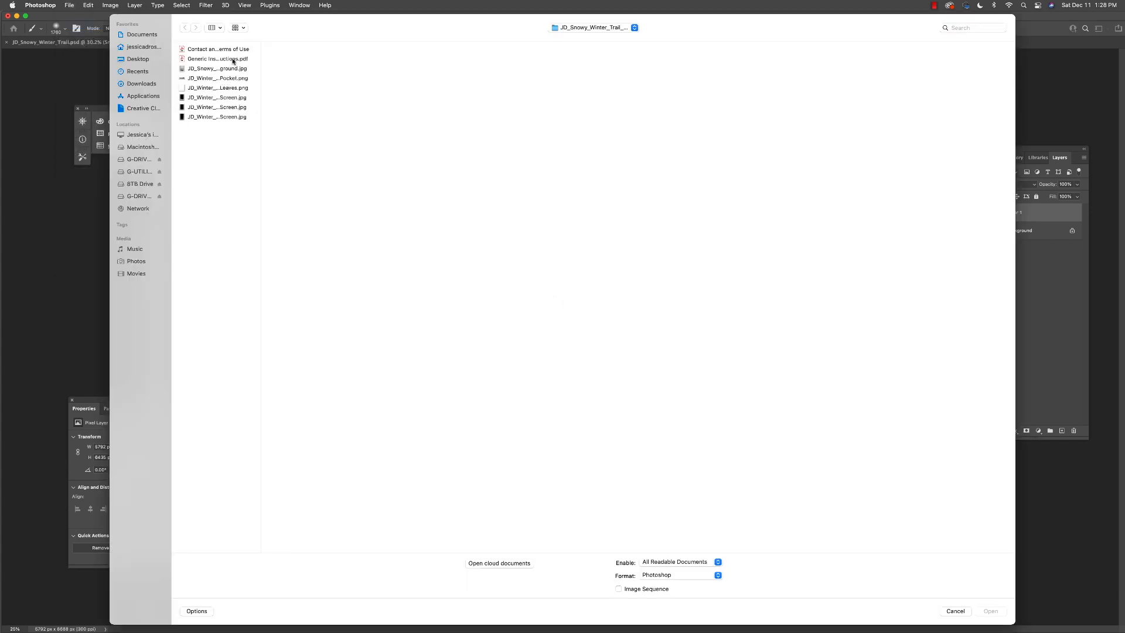
{"action": "left_click", "coordinate": [216, 97]}
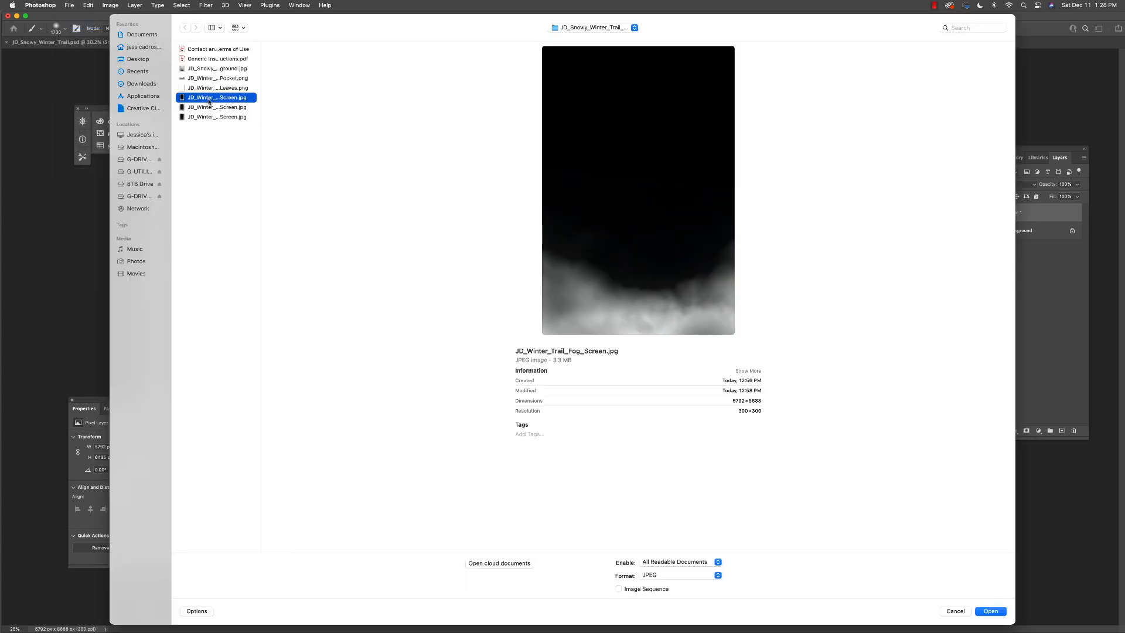
{"action": "left_click", "coordinate": [990, 611]}
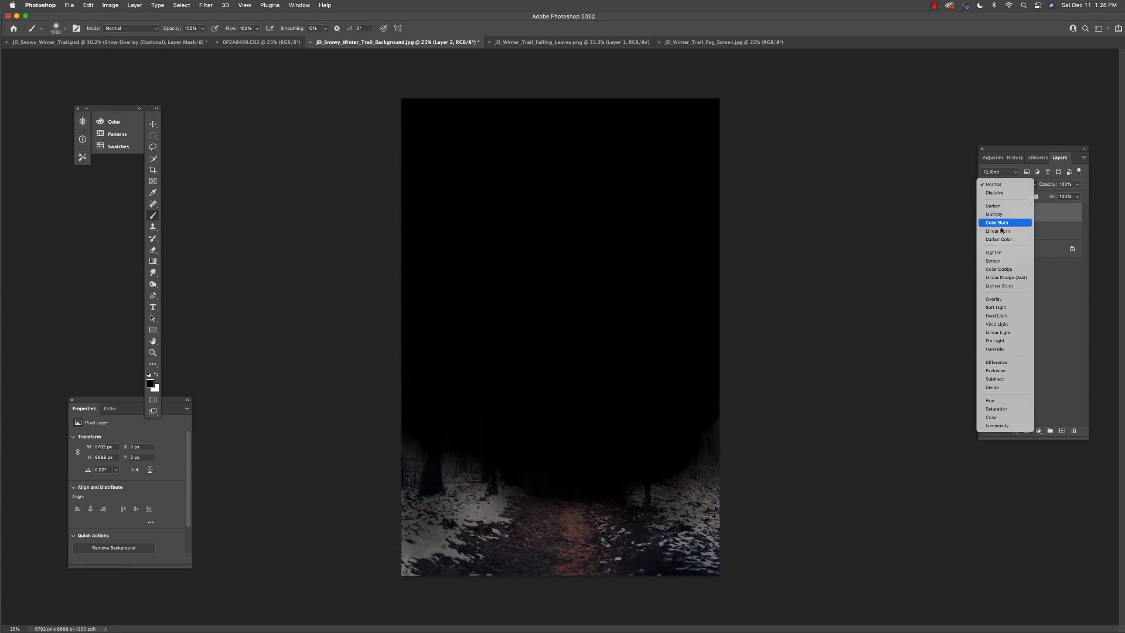
{"action": "left_click", "coordinate": [993, 260]}
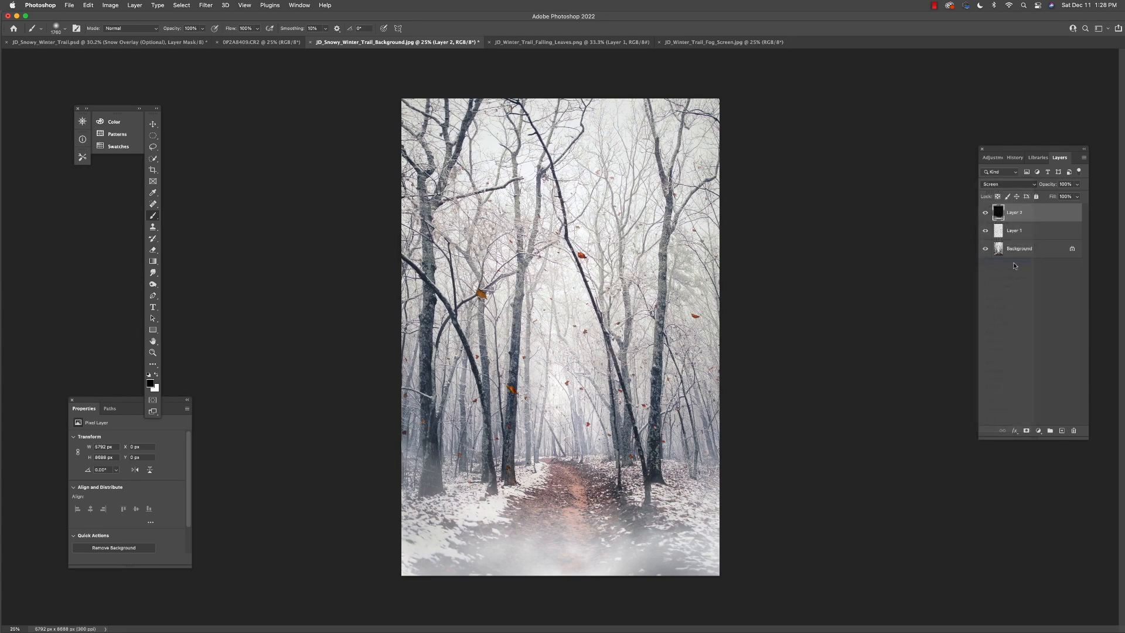